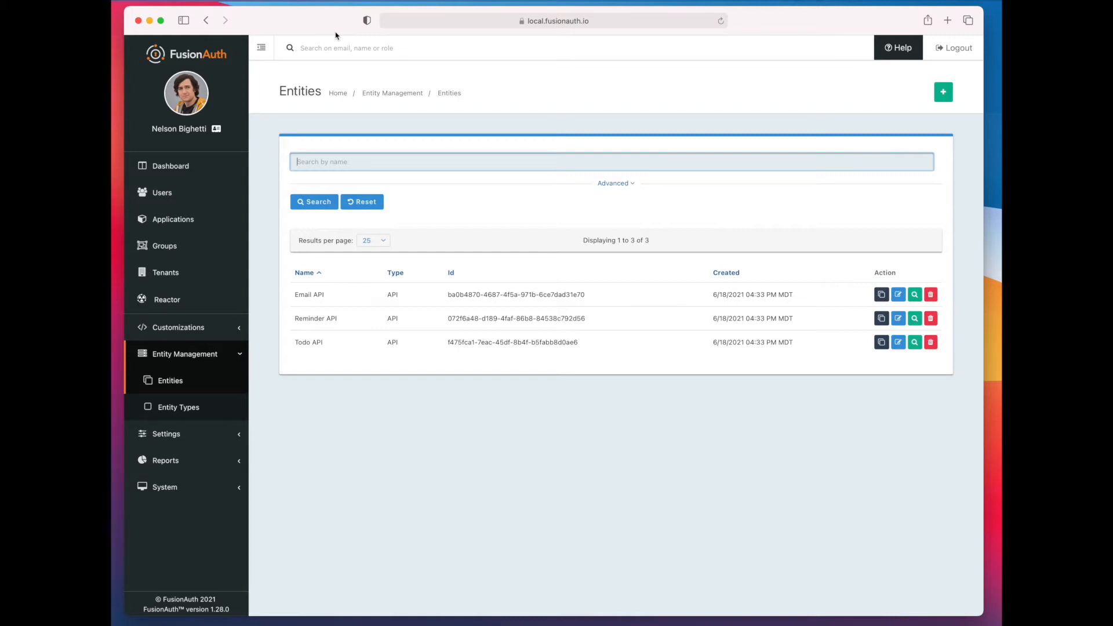
pyautogui.moveTo(220, 343)
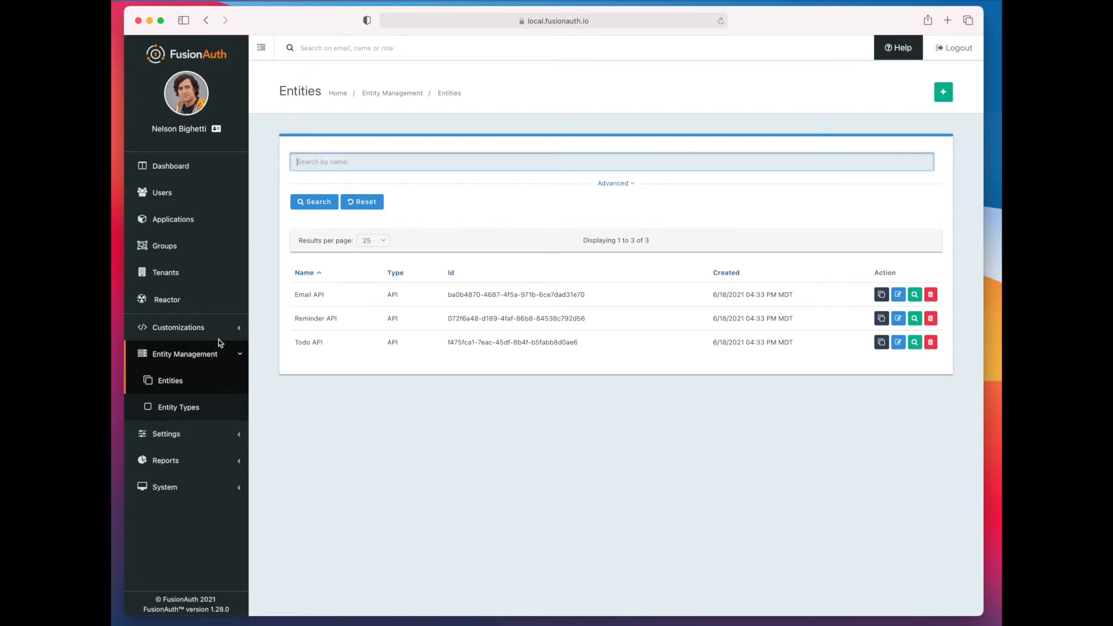
# - Add a new entity type named 'Company' under Entity Types and save it
pyautogui.click(178, 407)
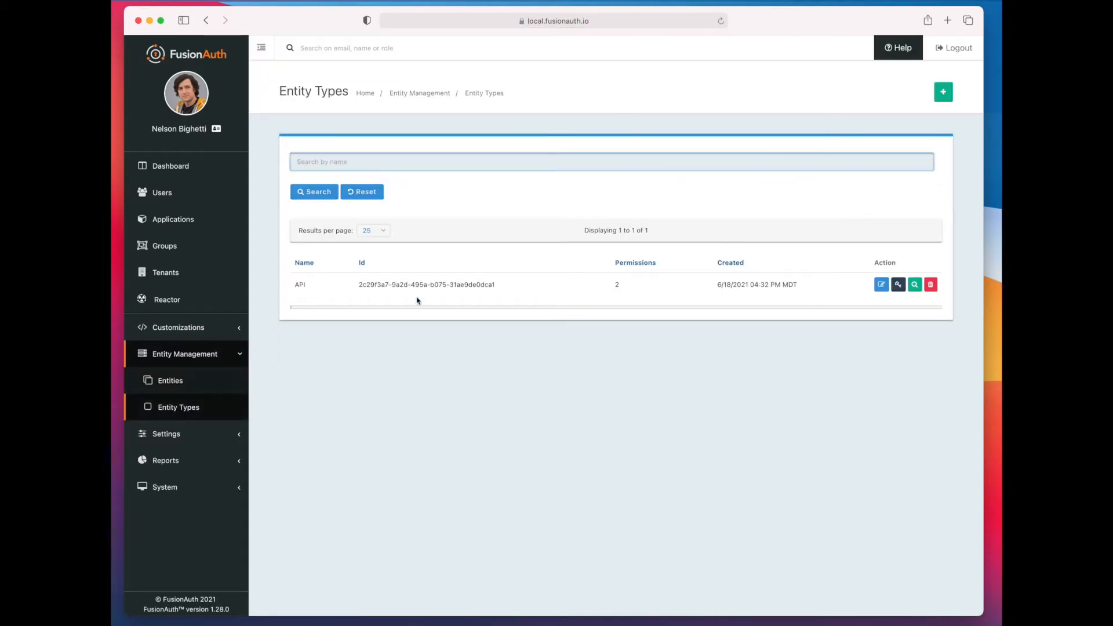
pyautogui.click(942, 91)
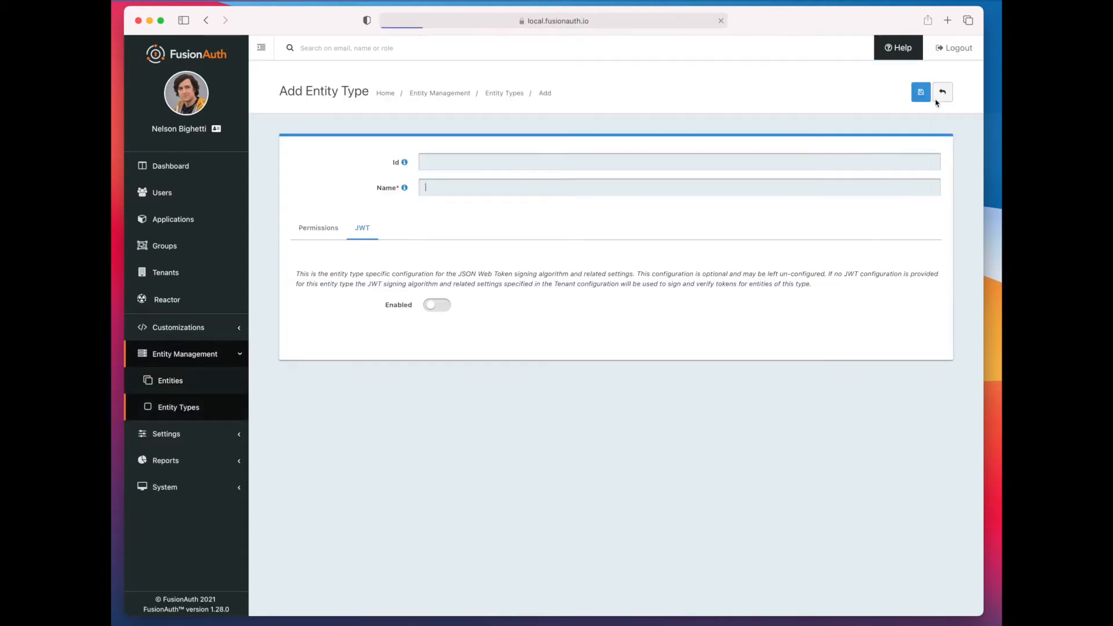
pyautogui.write('Company')
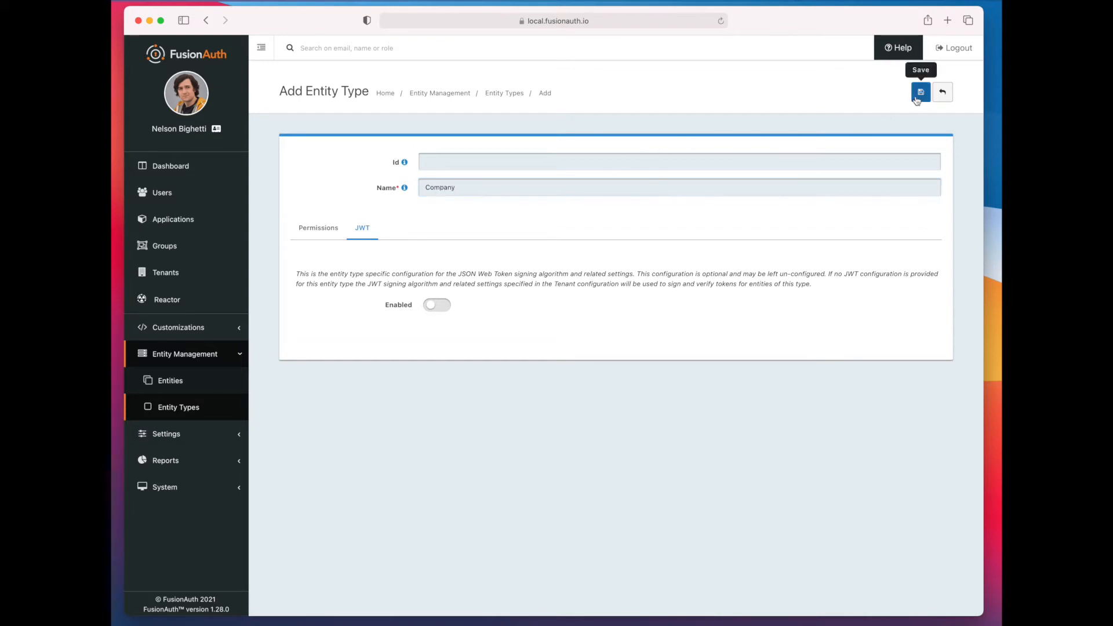
pyautogui.click(921, 92)
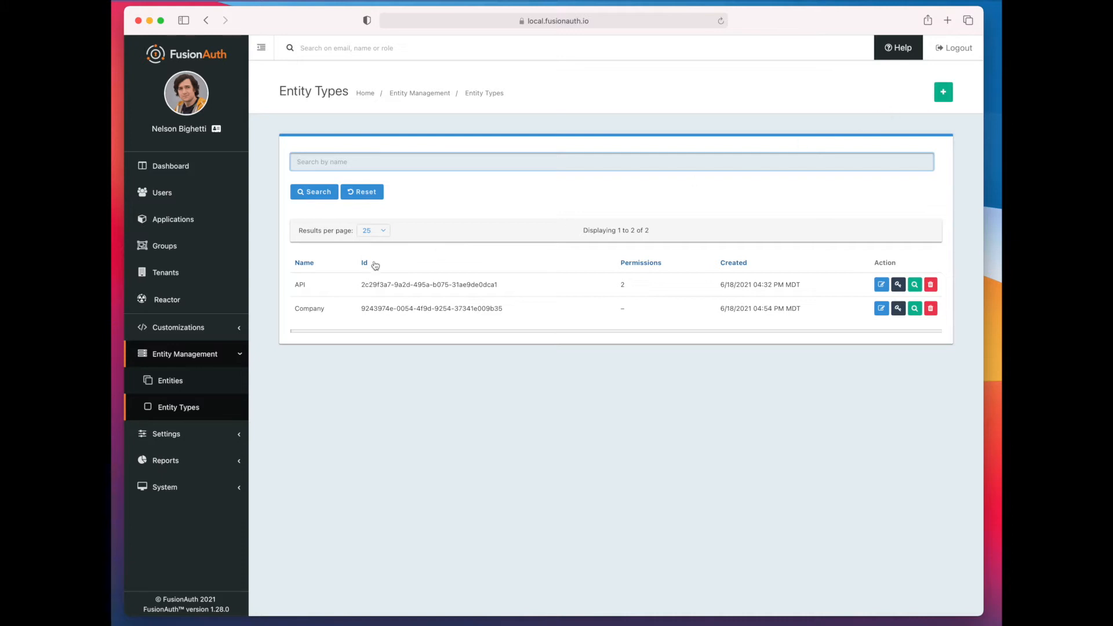
# - Create an entity named 'Hooli' with entity type Company and save it
pyautogui.click(171, 380)
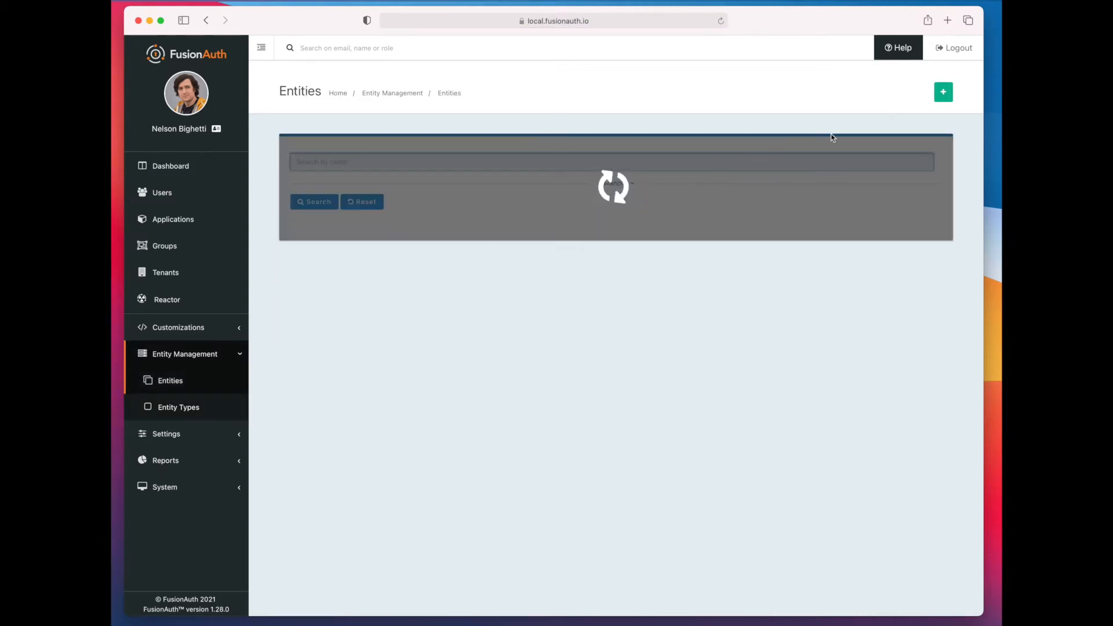
pyautogui.write('Hooli')
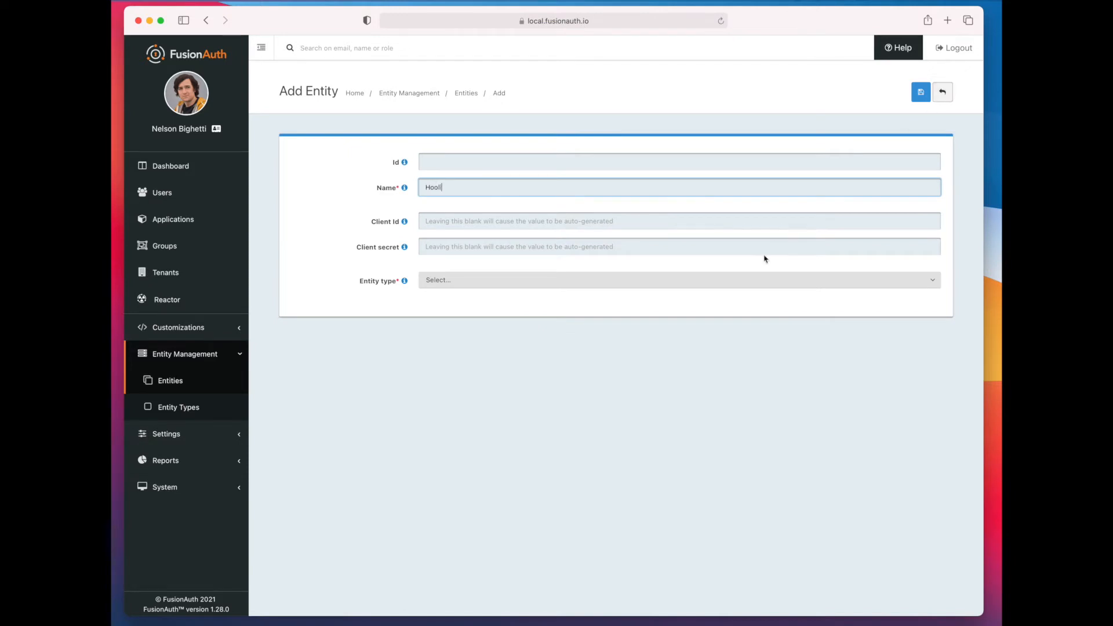
pyautogui.click(677, 279)
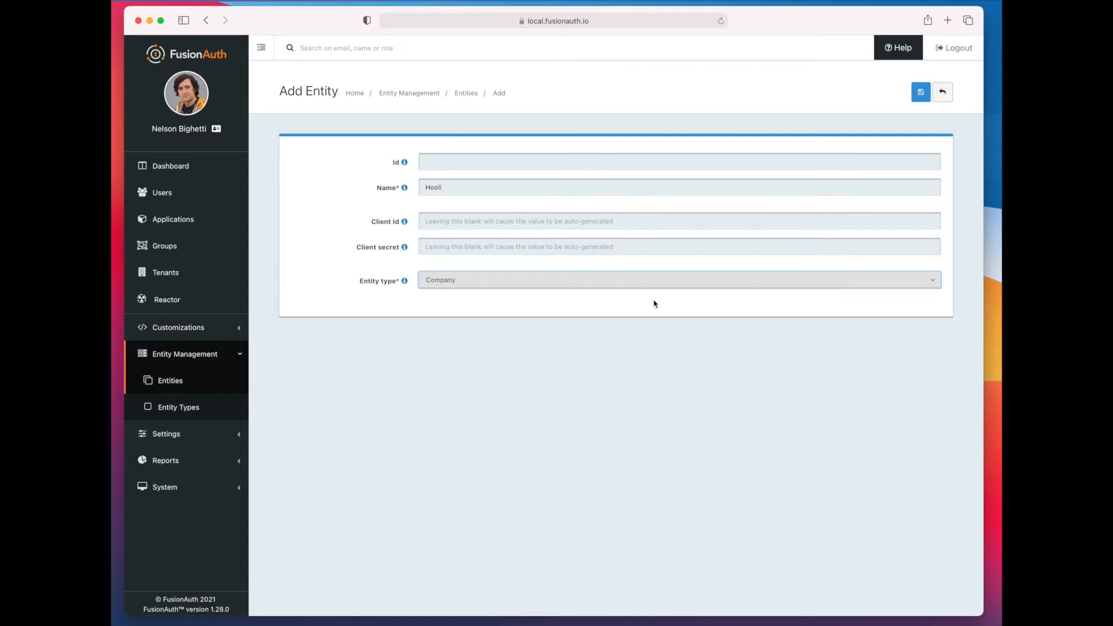
pyautogui.moveTo(665, 299)
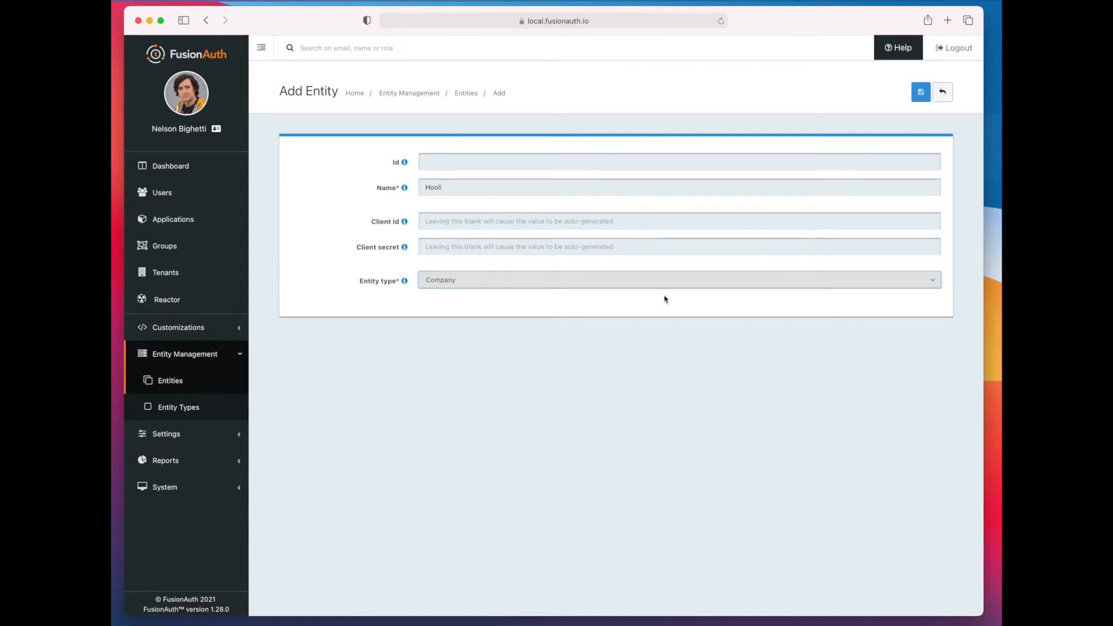
pyautogui.moveTo(920, 92)
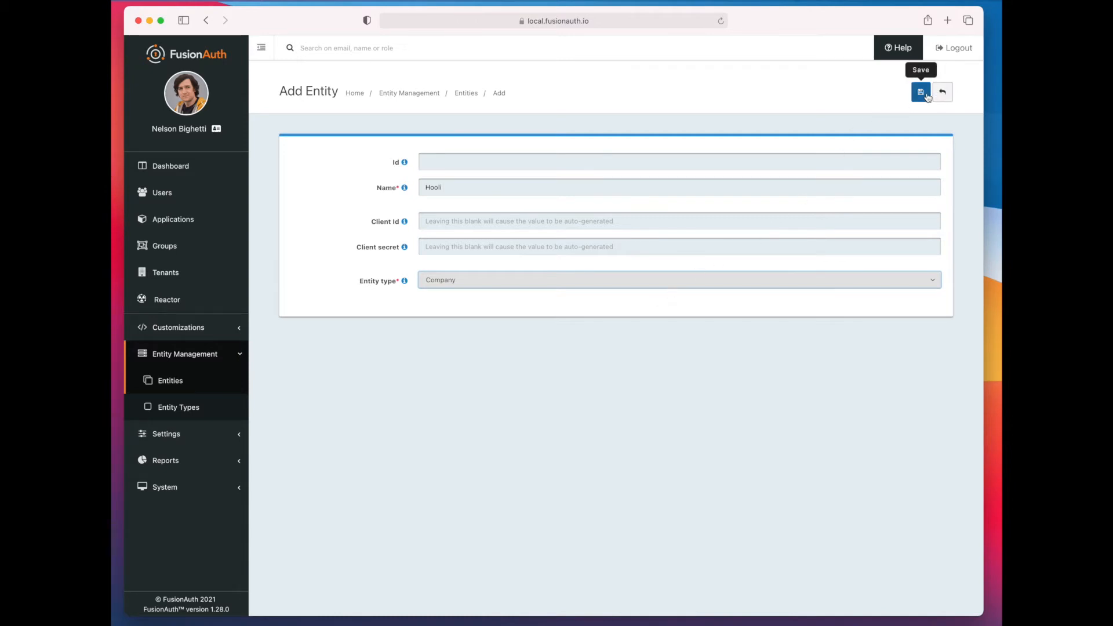
pyautogui.click(921, 92)
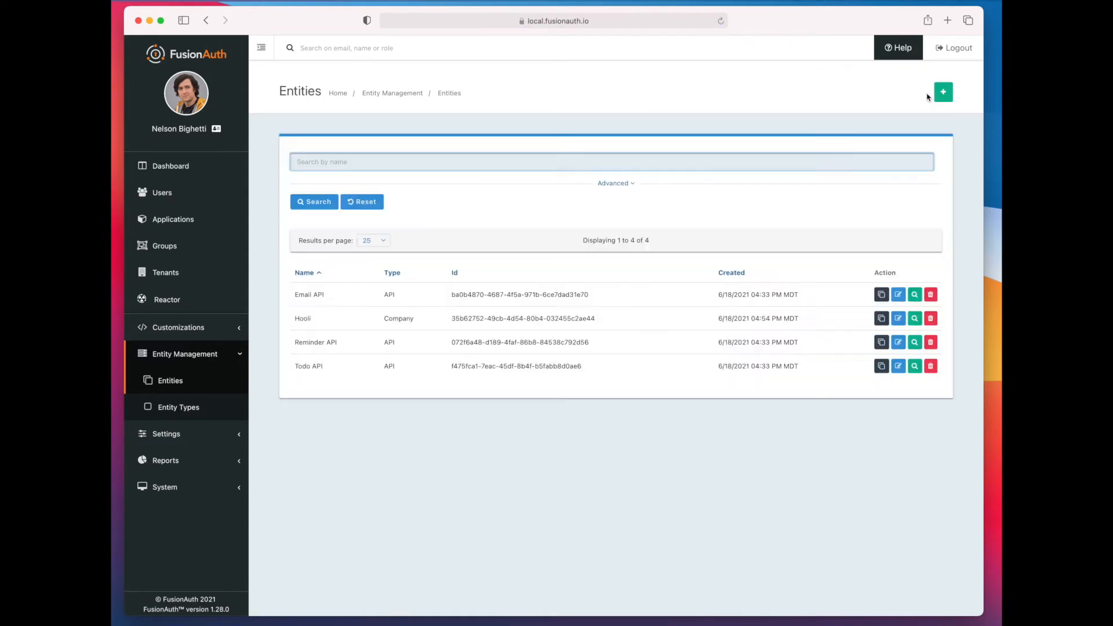
# - Create a Company-type entity named 'Pied Piper' and save it
pyautogui.click(943, 91)
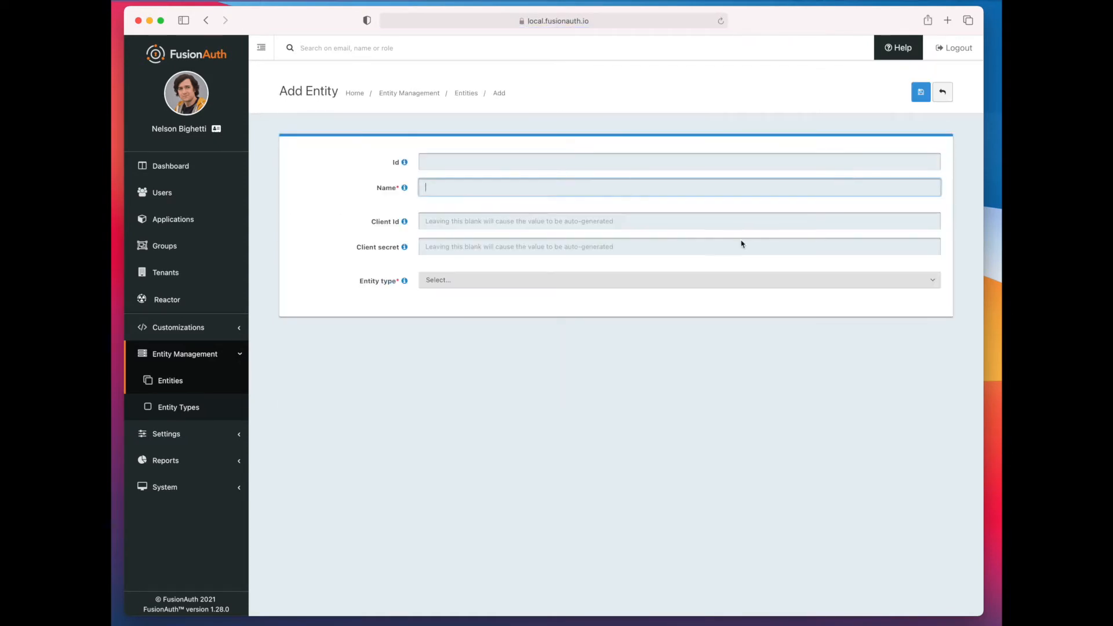
pyautogui.click(678, 279)
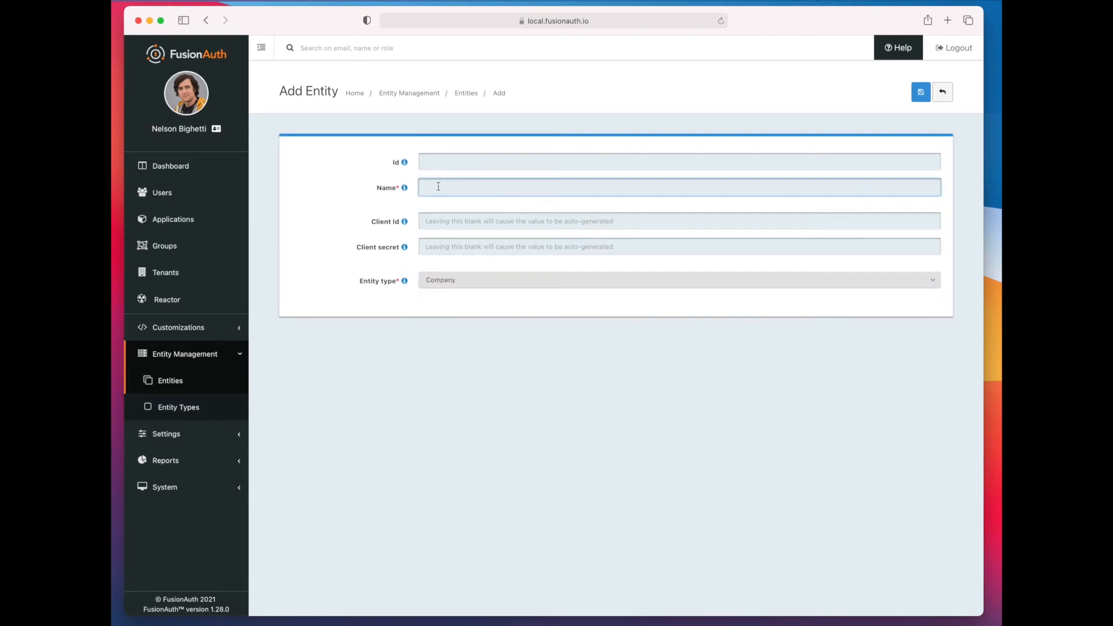
pyautogui.write('Pied P')
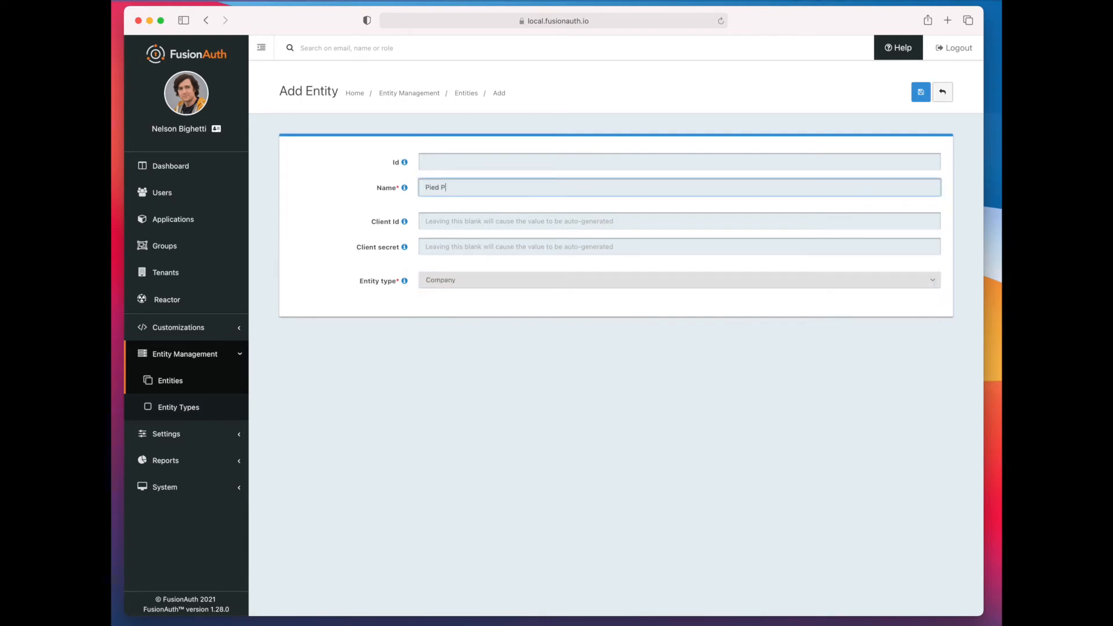
pyautogui.write('iper')
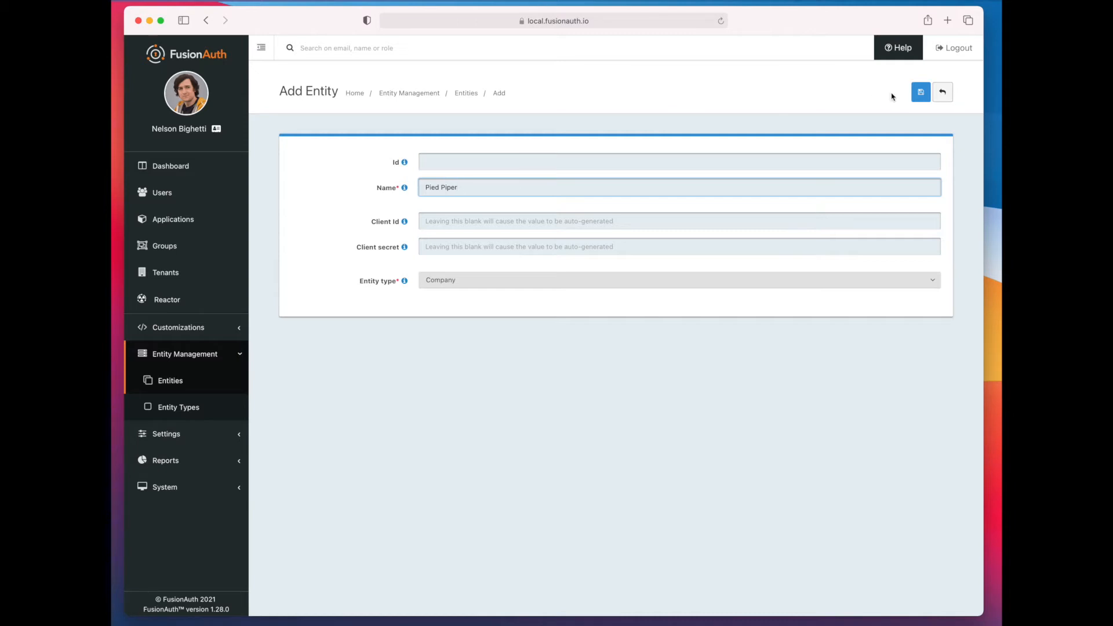
pyautogui.click(920, 91)
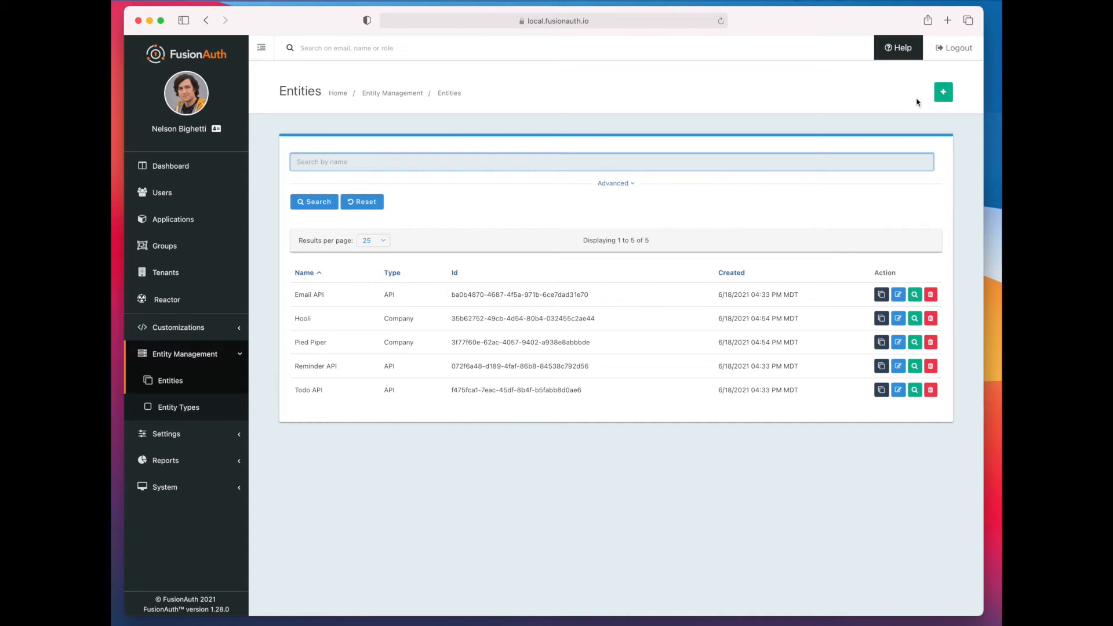
pyautogui.click(610, 161)
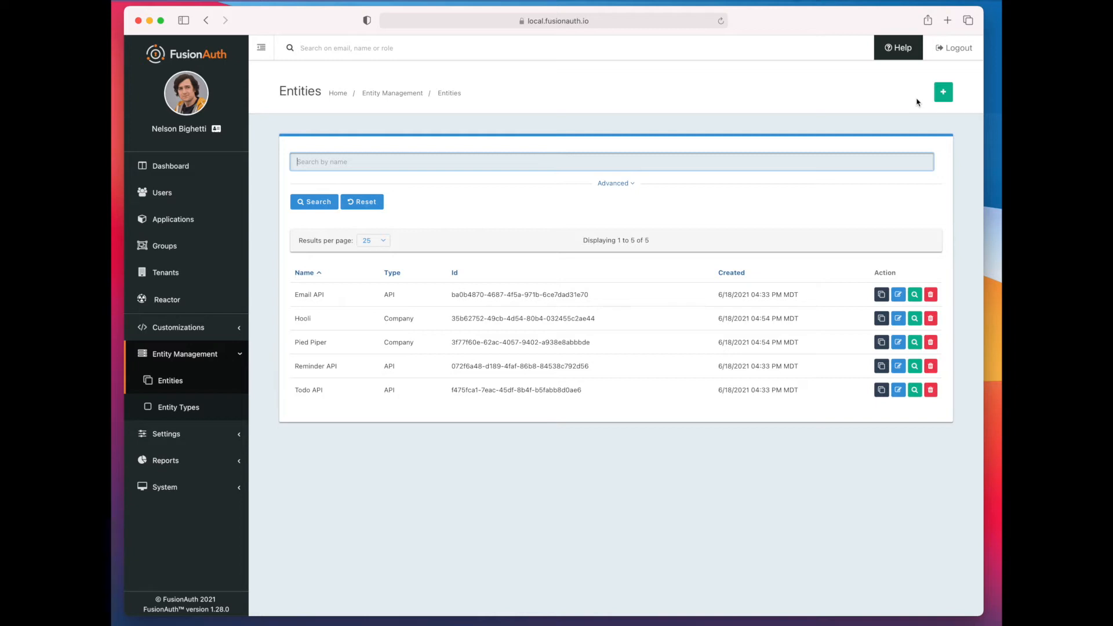
pyautogui.moveTo(494, 97)
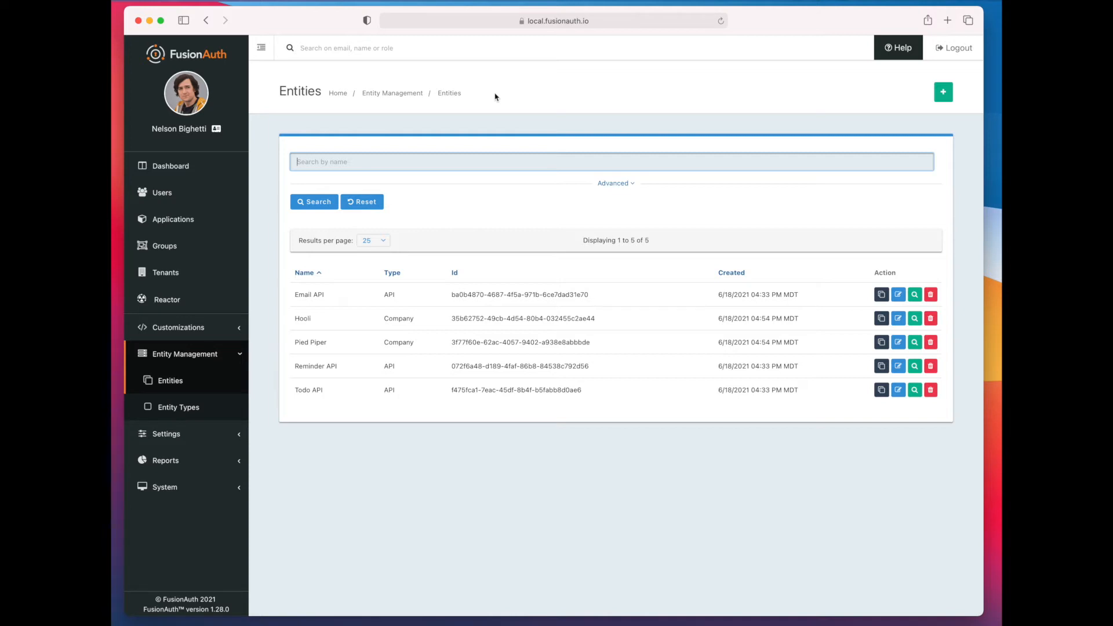
pyautogui.moveTo(871, 357)
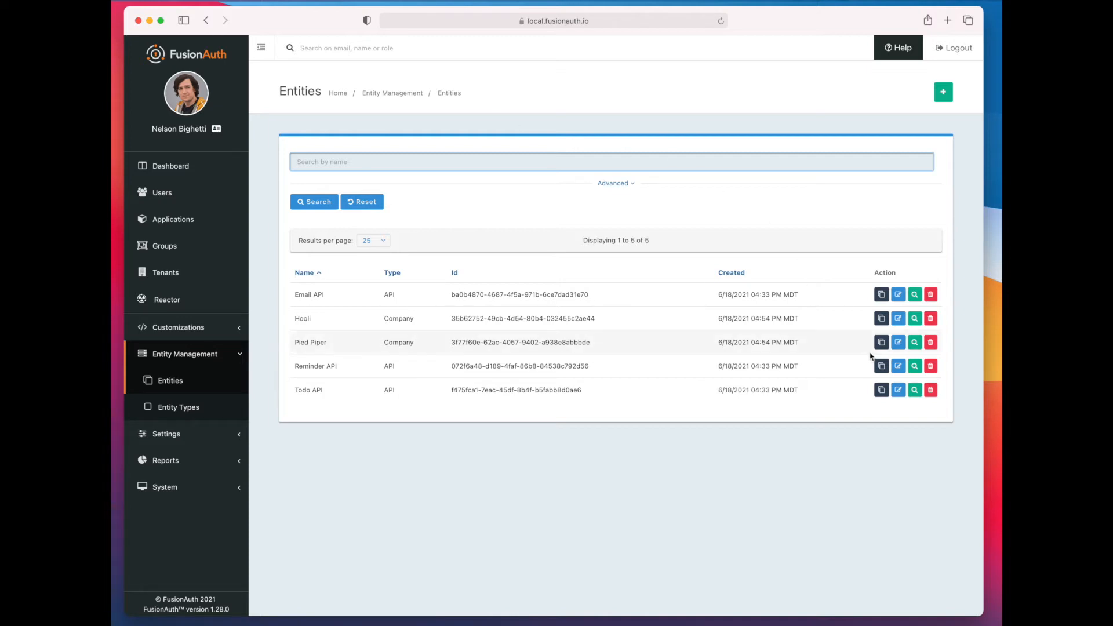
# - Add an entity grant giving Pied Piper read permission on Reminder API
pyautogui.click(914, 342)
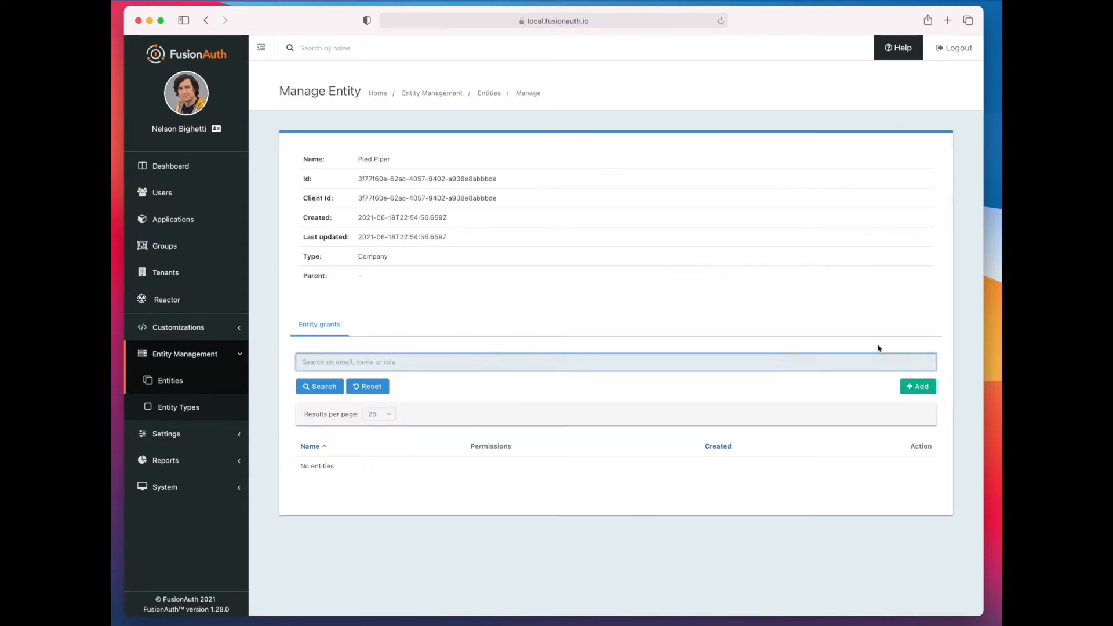
pyautogui.click(917, 386)
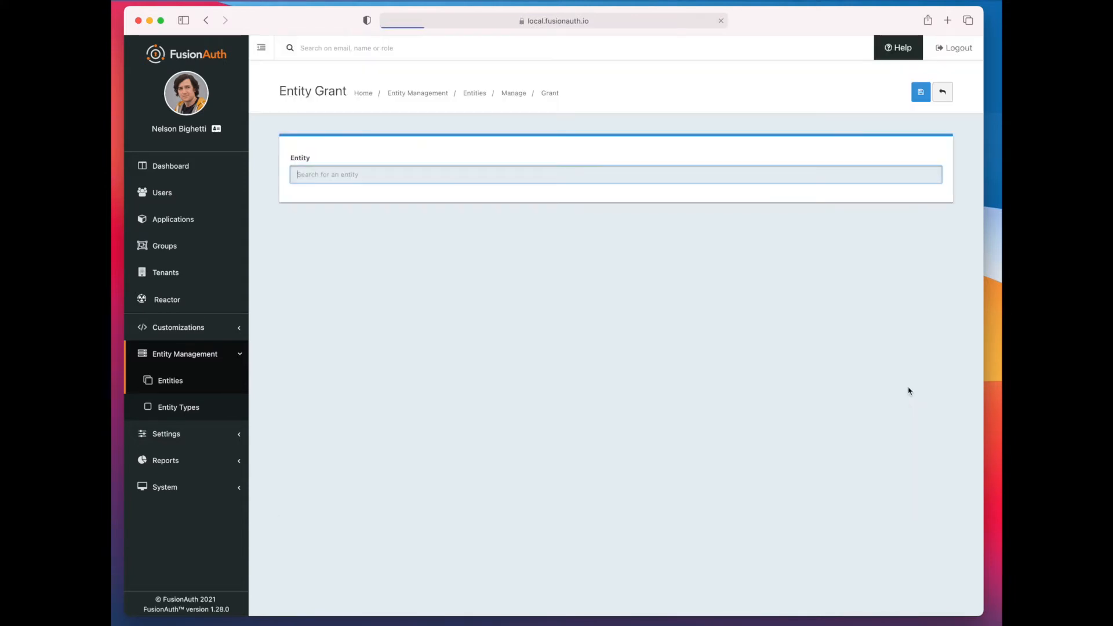
pyautogui.write('remin')
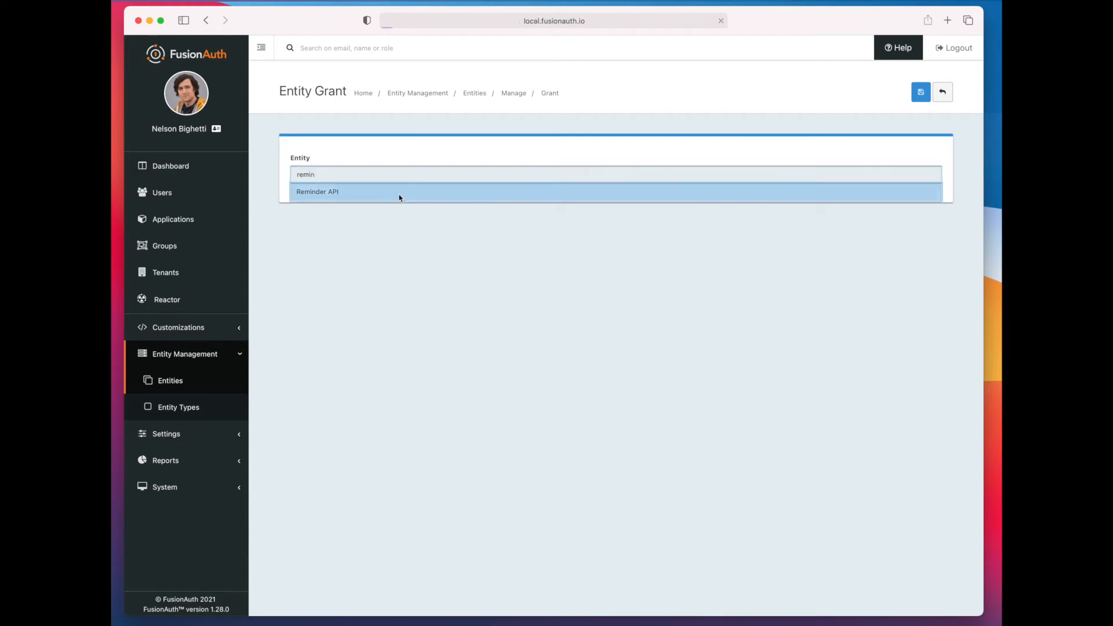
pyautogui.click(317, 192)
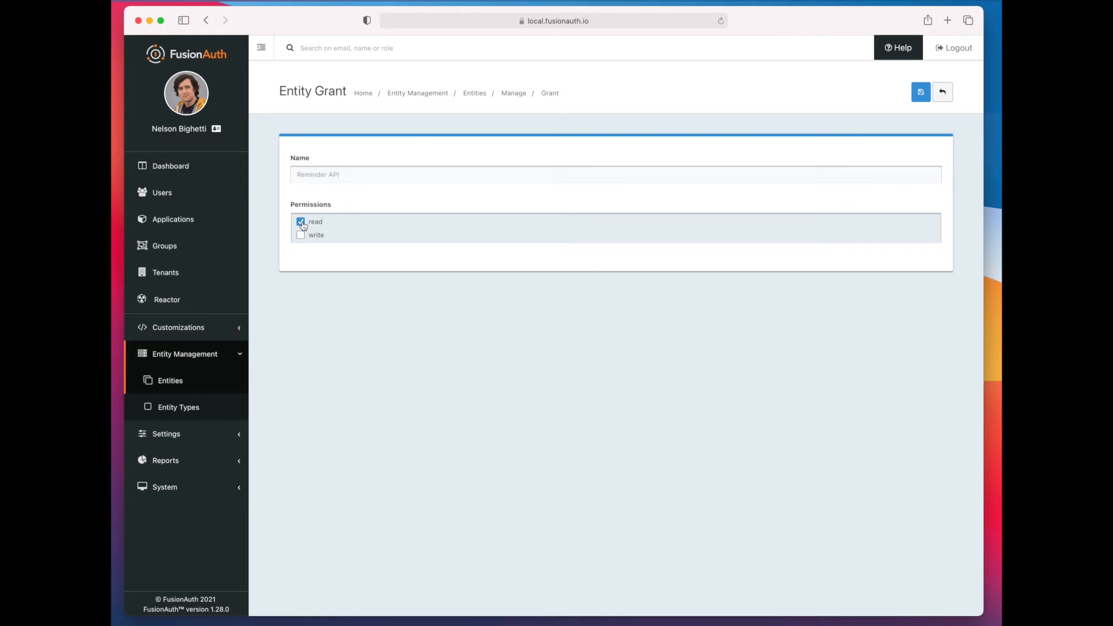
pyautogui.moveTo(921, 92)
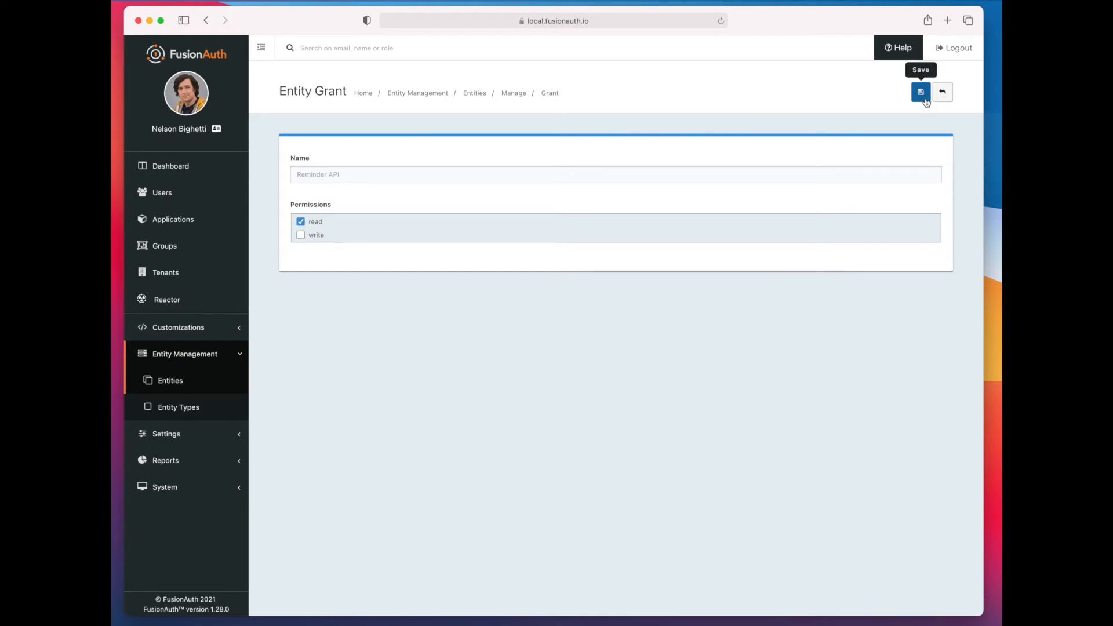
pyautogui.click(920, 92)
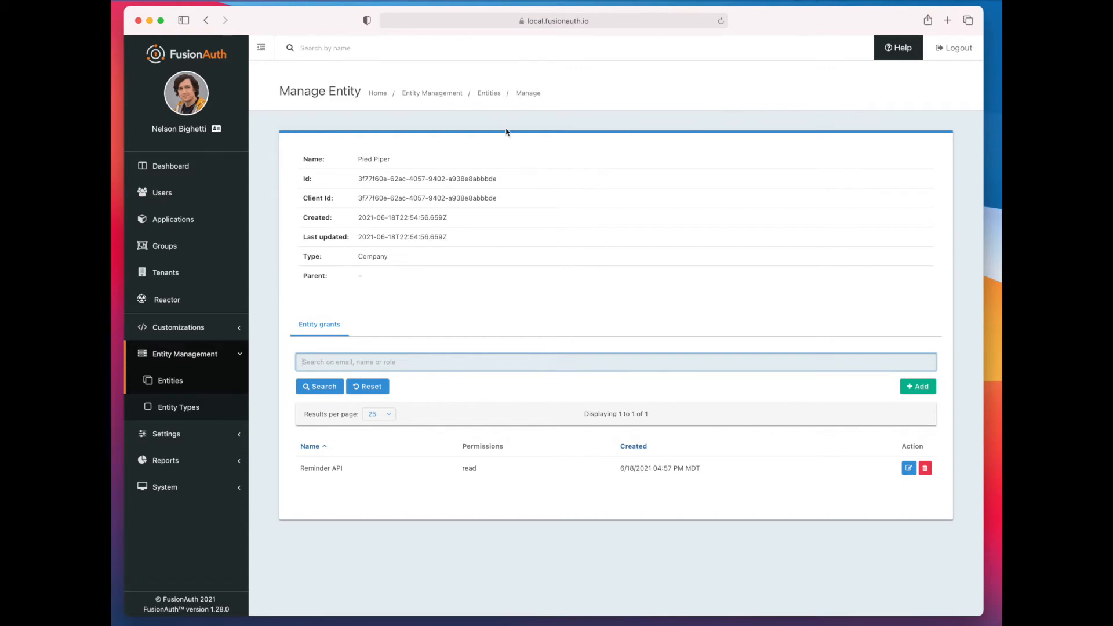
pyautogui.click(488, 92)
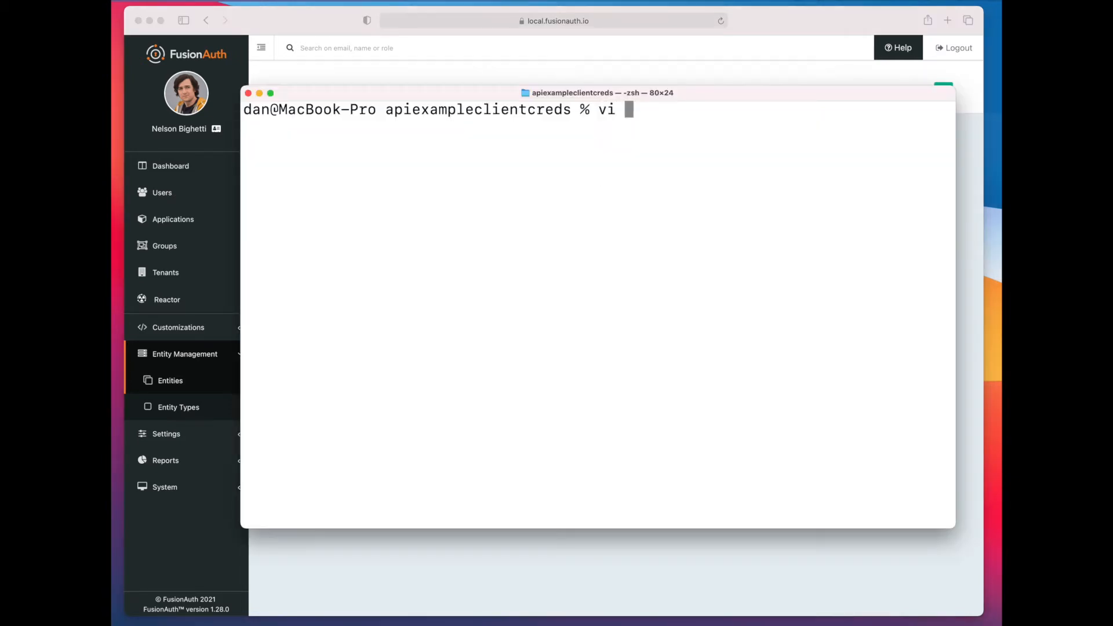
# - Open get-reminders.sh in vi with line numbers and paste client ID 35b62752-49cb-4d54-80b4-032455c2ae44
pyautogui.write('get-reminders.sh')
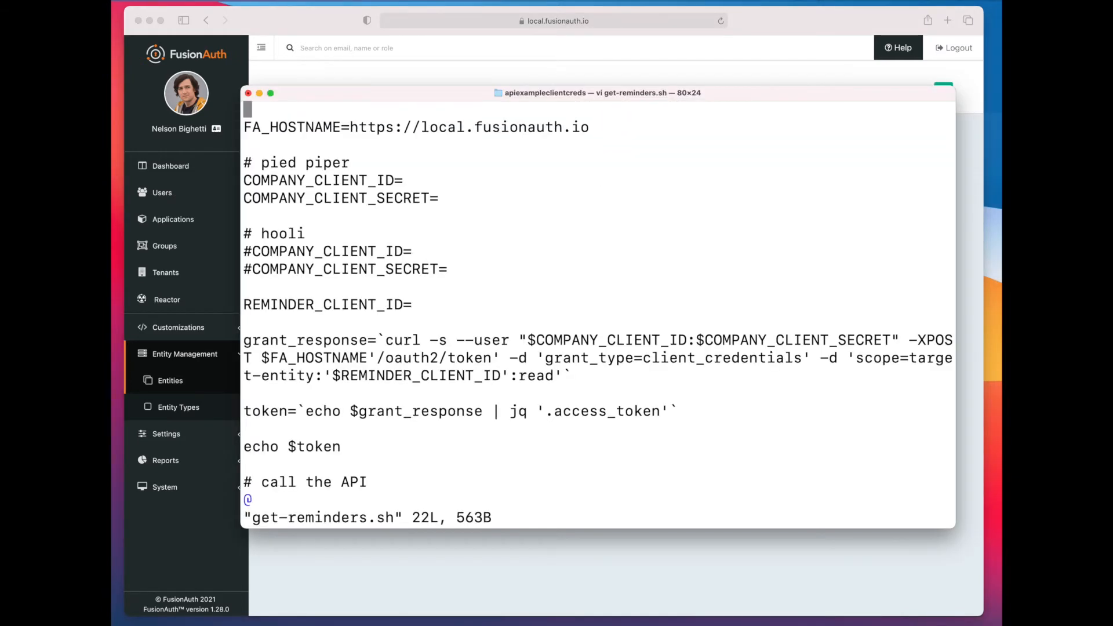
pyautogui.write(':set nu')
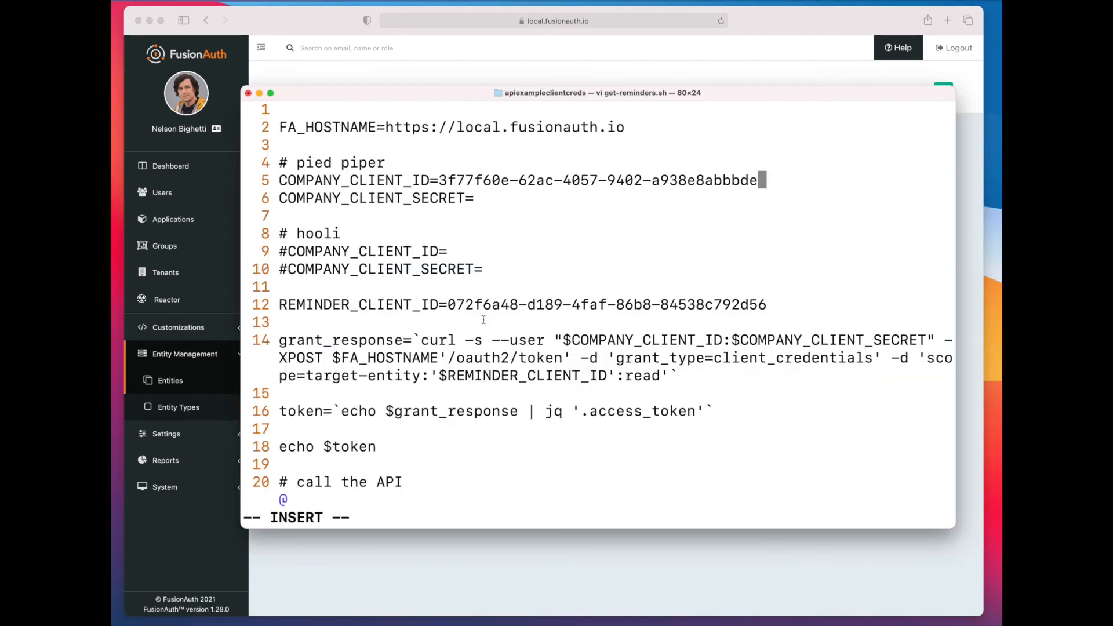
pyautogui.write('35b62752-49cb-4d54-80b4-032455c2ae44')
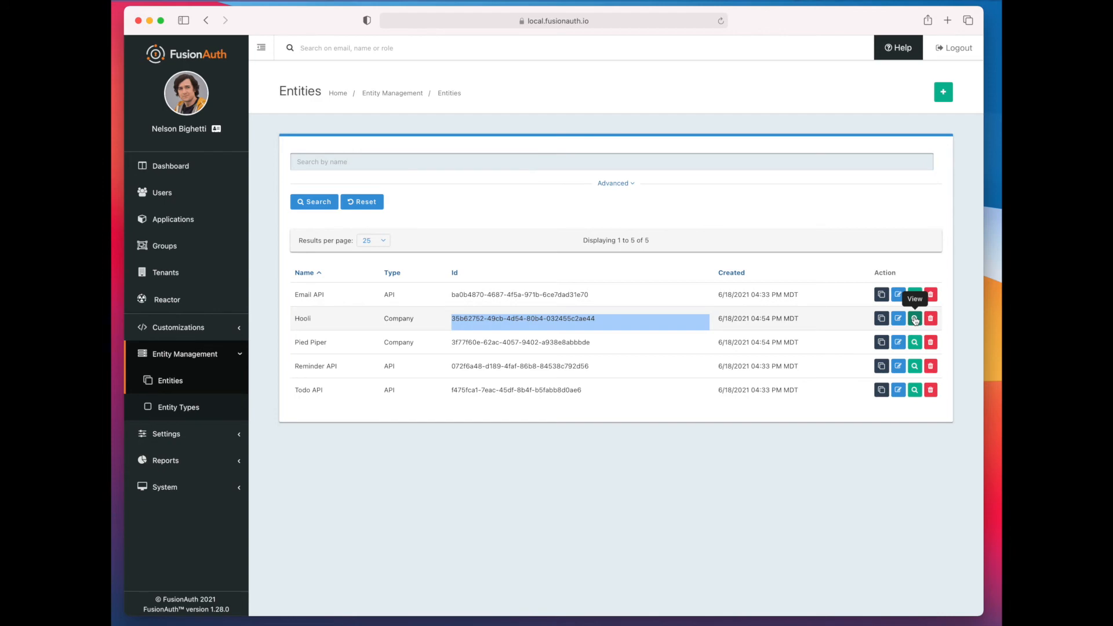
# - Paste Hooli's client secret into the script, then view Pied Piper's entity details
pyautogui.click(914, 318)
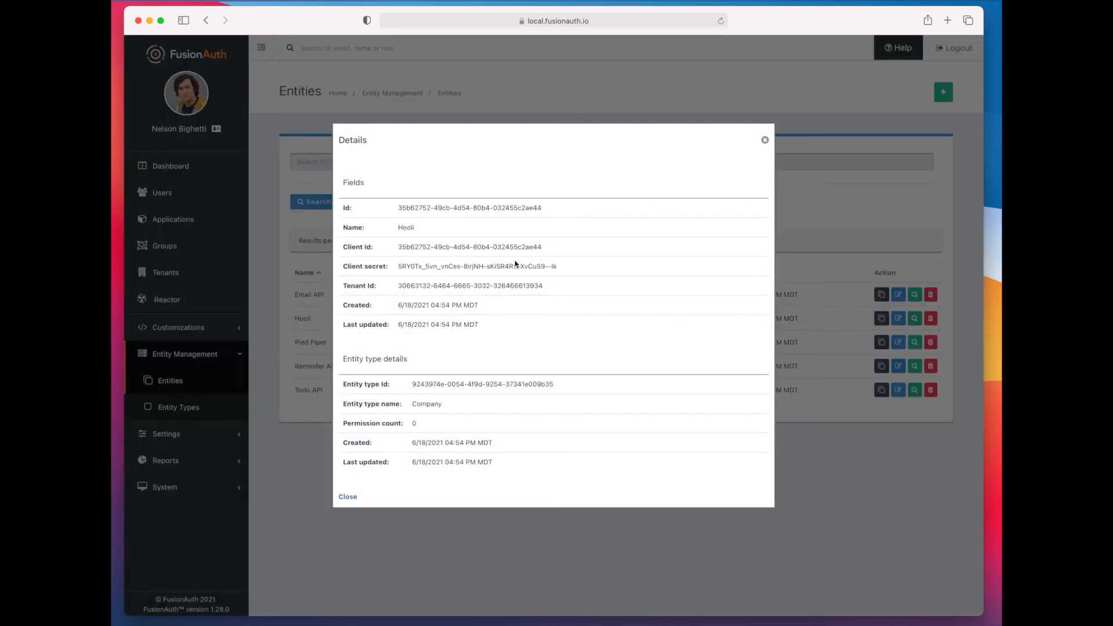
pyautogui.doubleClick(475, 266)
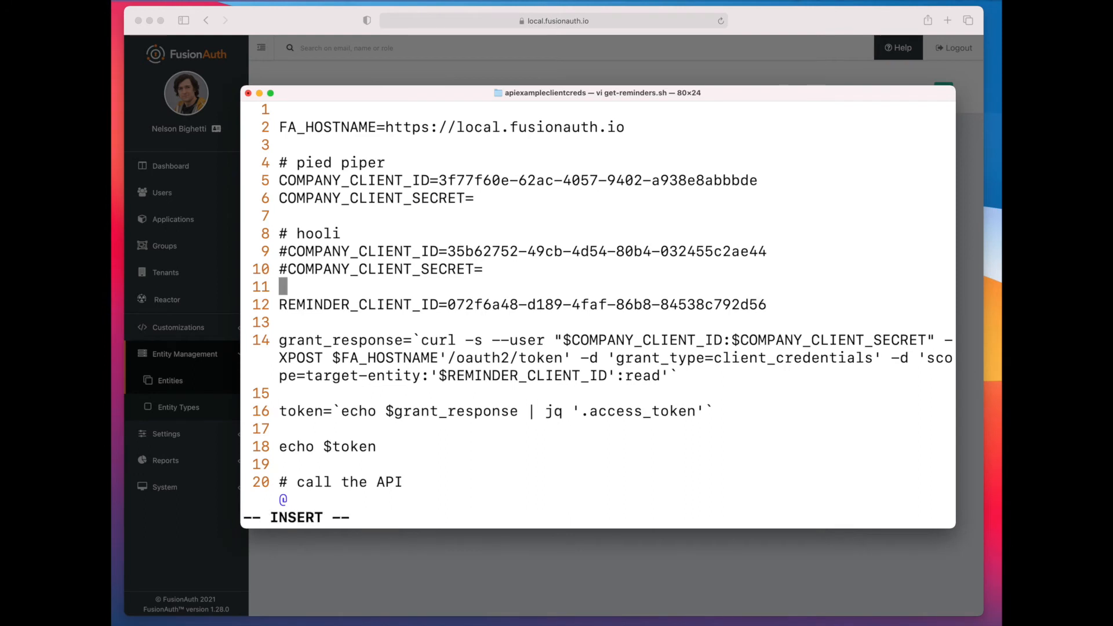
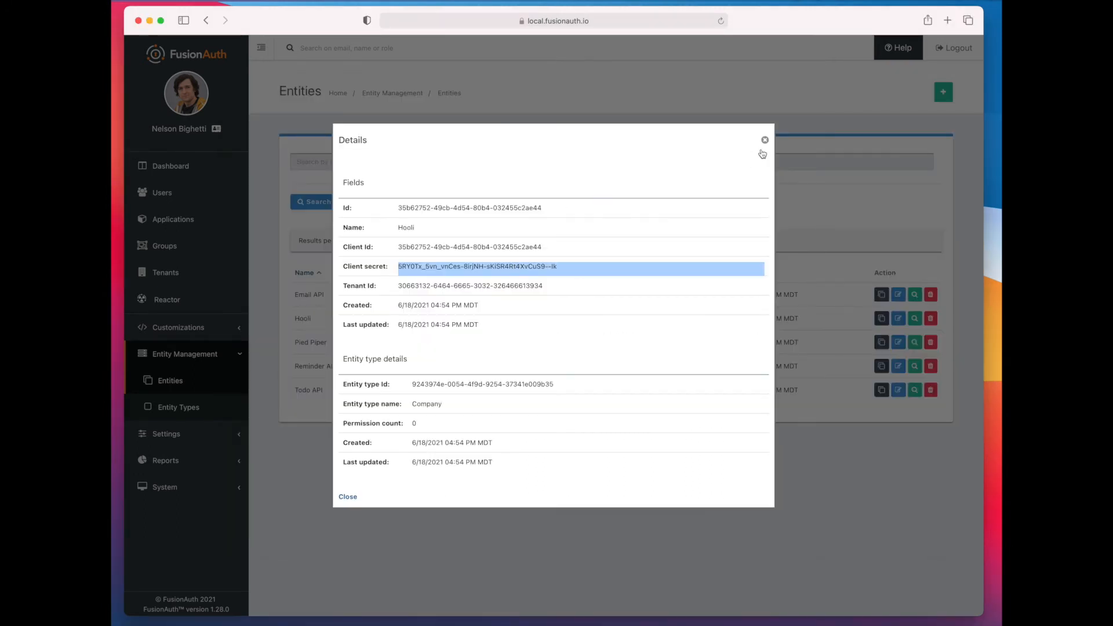
pyautogui.click(764, 139)
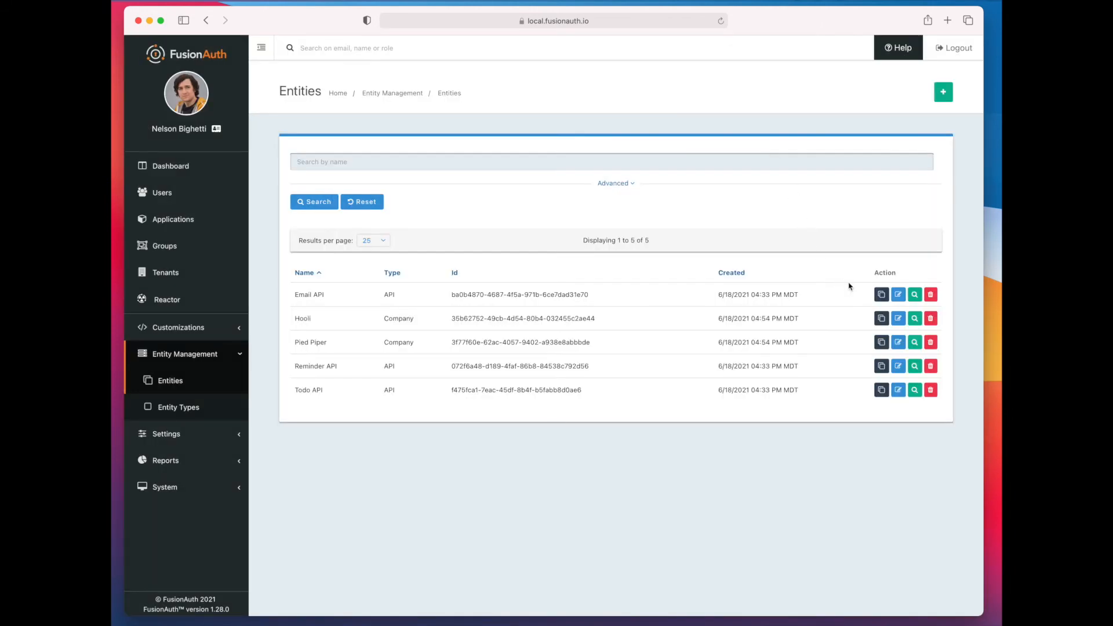
pyautogui.moveTo(915, 342)
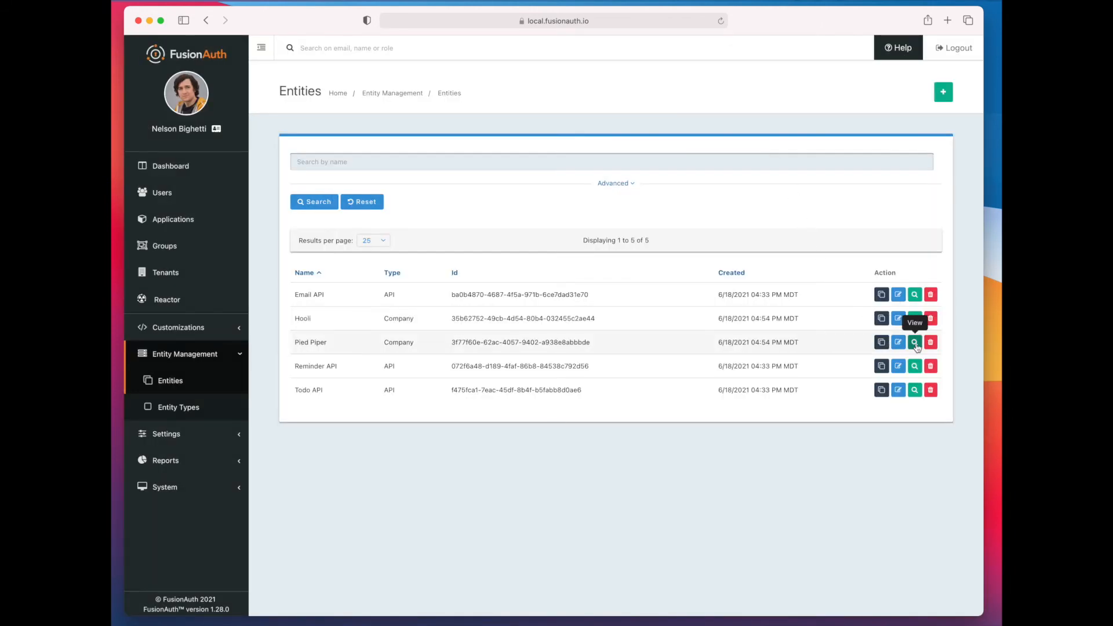
pyautogui.click(914, 342)
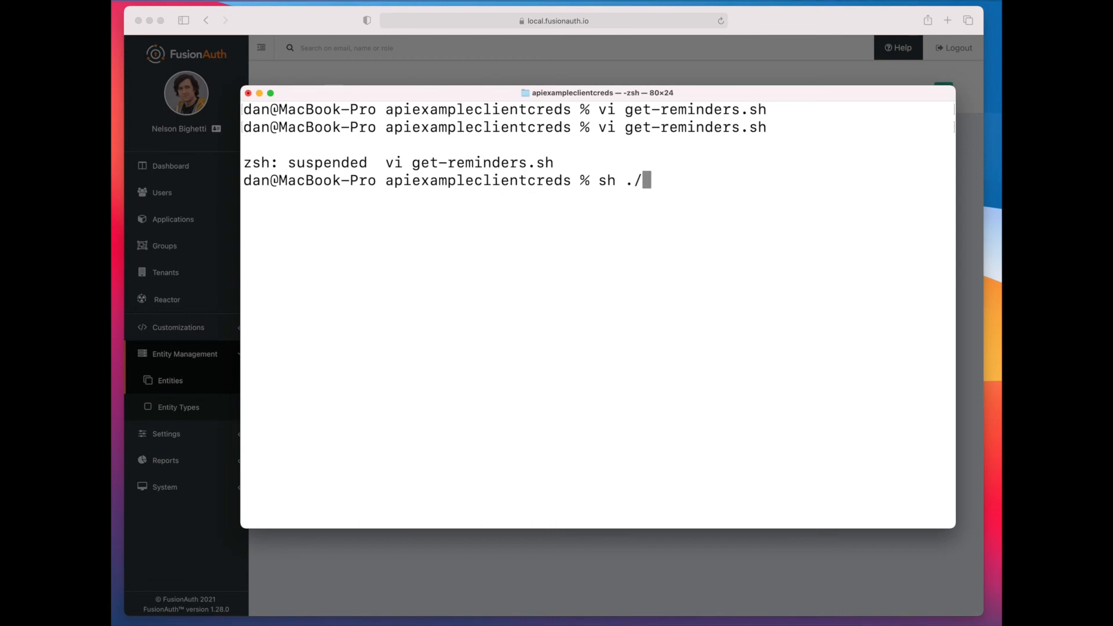
# - Run get-reminders.sh and pipe the token's selected payload section into base64
pyautogui.write('get-reminders.sh')
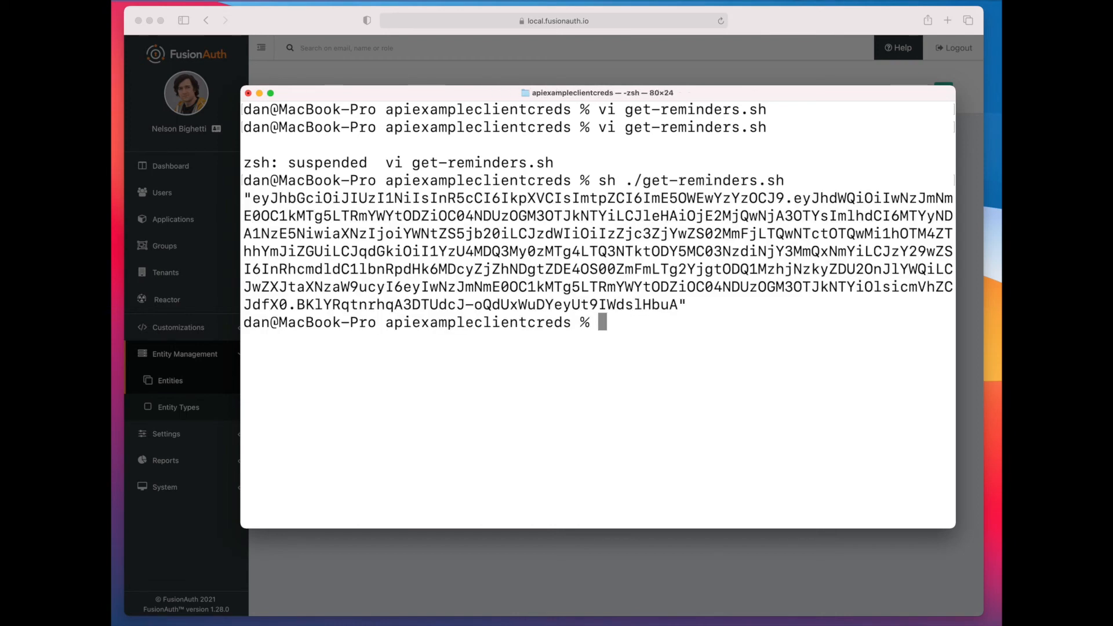
pyautogui.moveTo(793, 198); pyautogui.dragTo(760, 233)
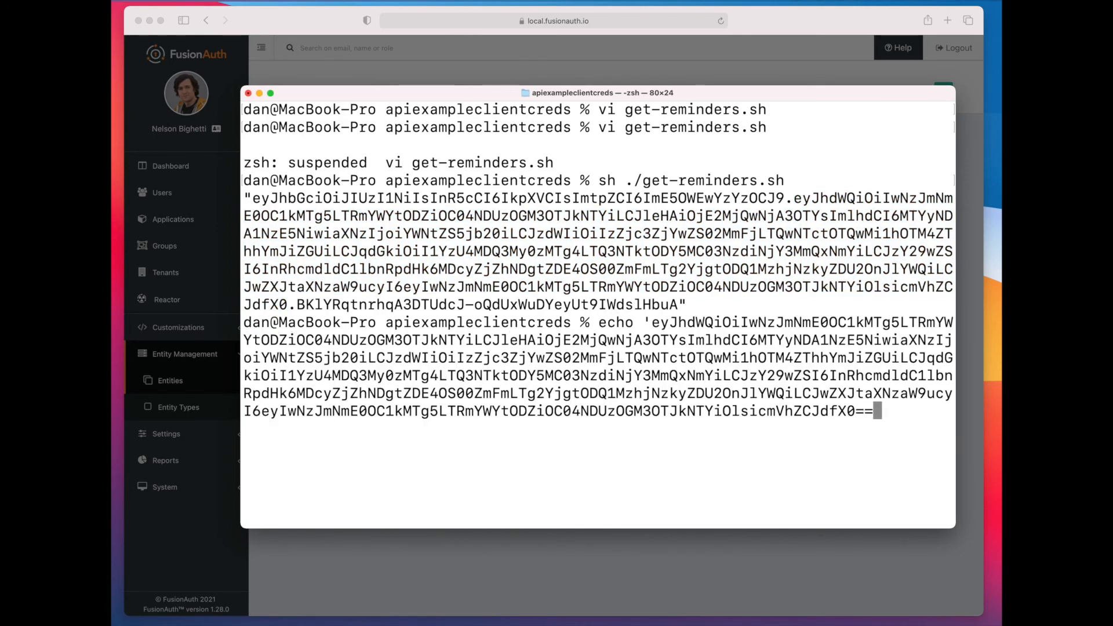
pyautogui.write("'|")
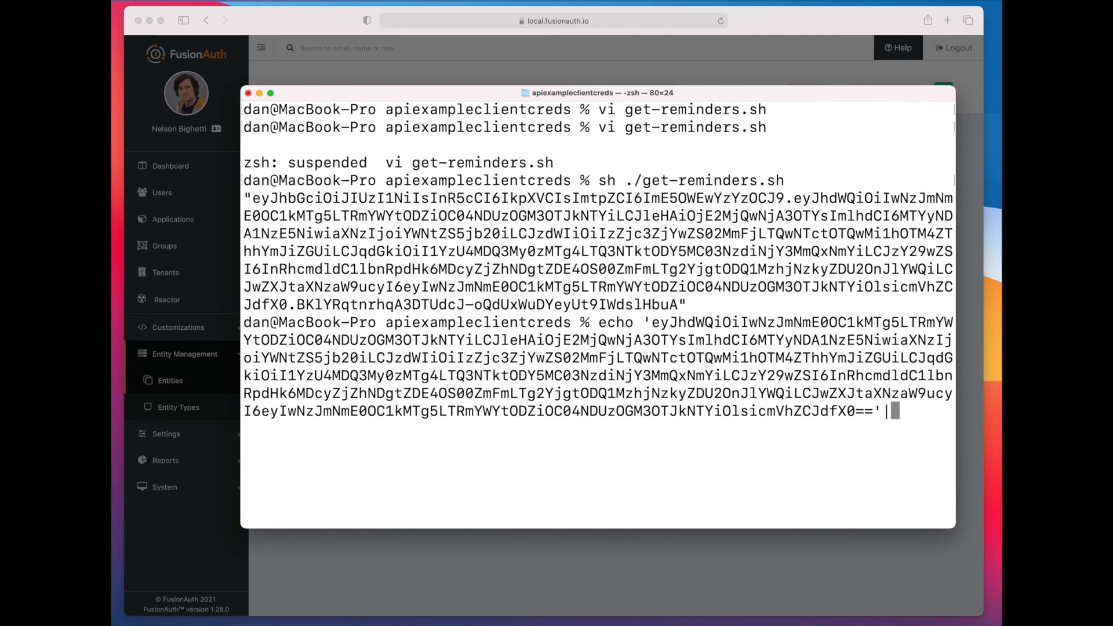
pyautogui.write('|base64')
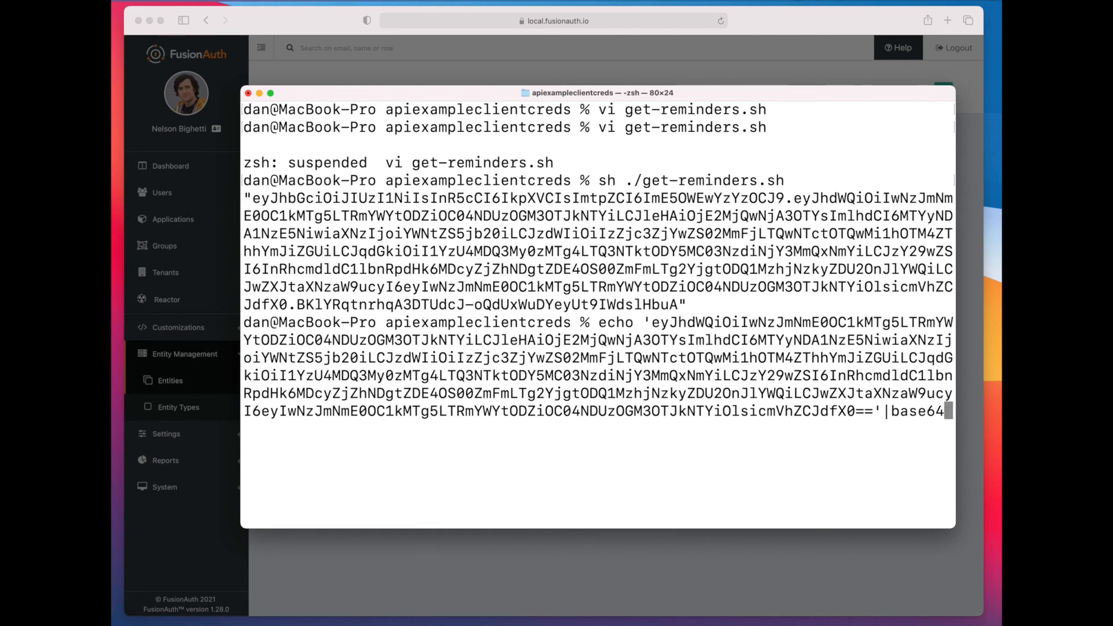